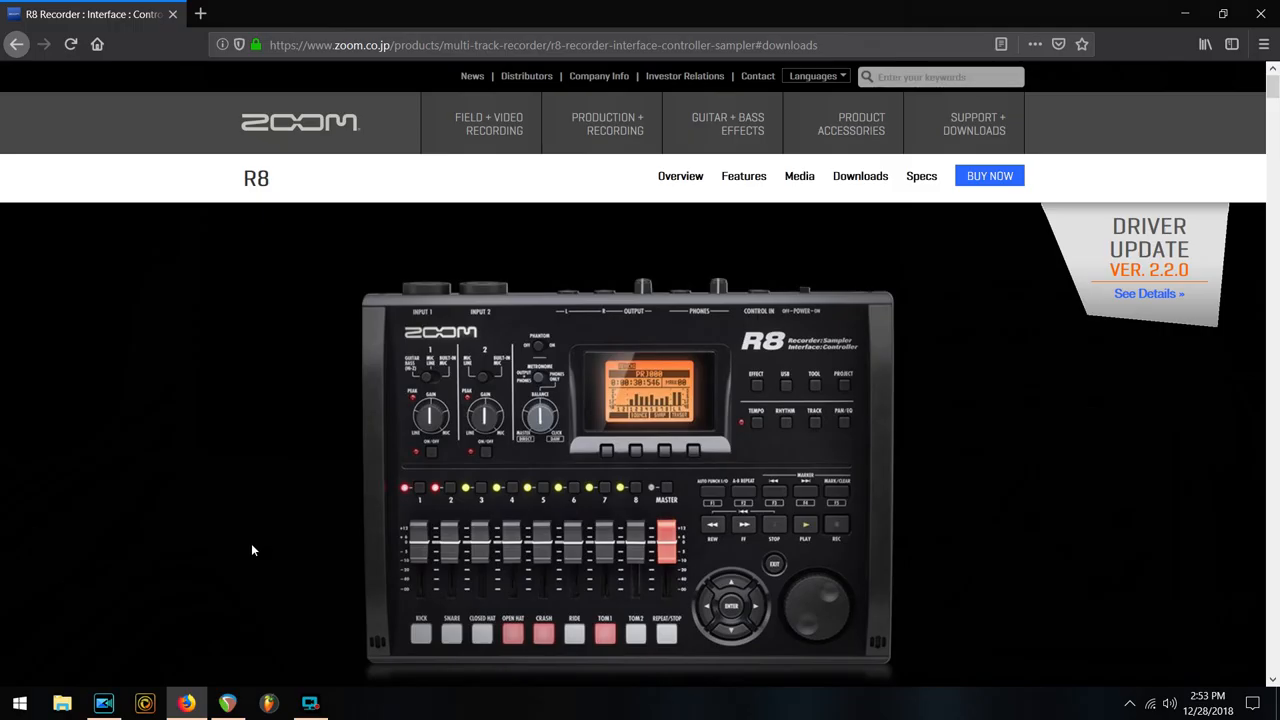
mouse_move(956, 288)
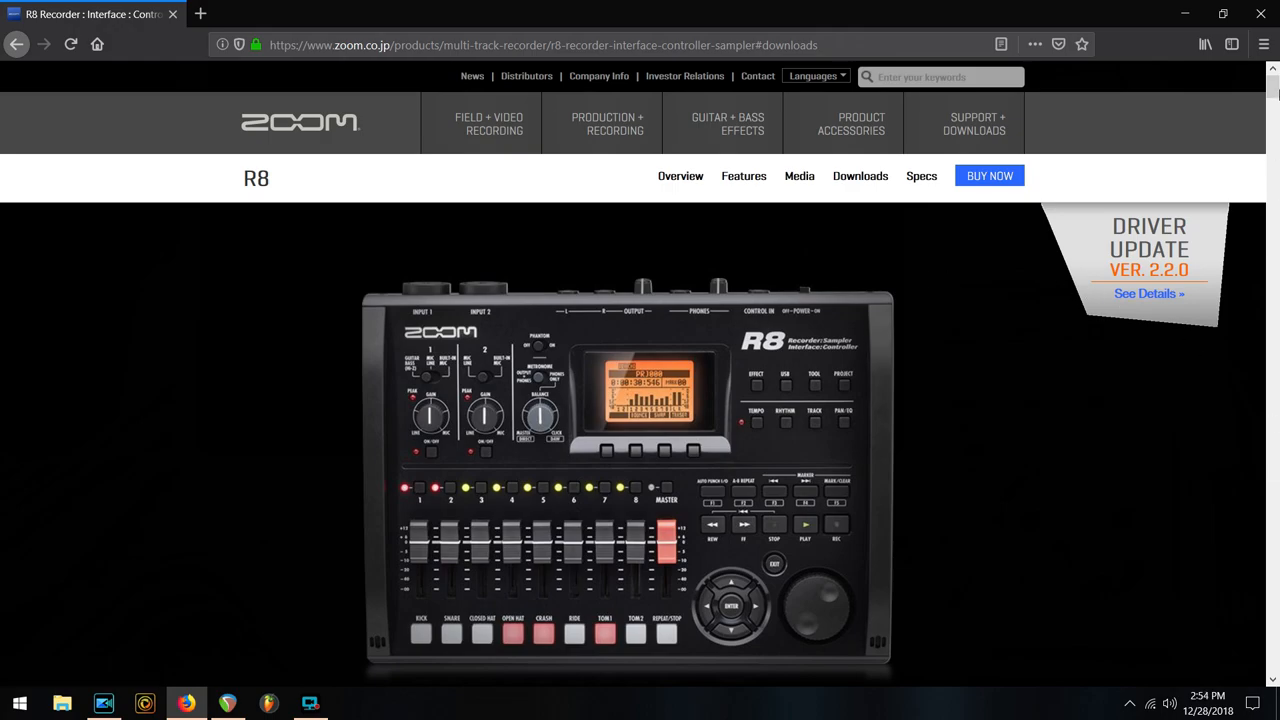
Reach the Software section listing the R8 Audio Driver links, then bring REAPER forward.
scroll("down", 3)
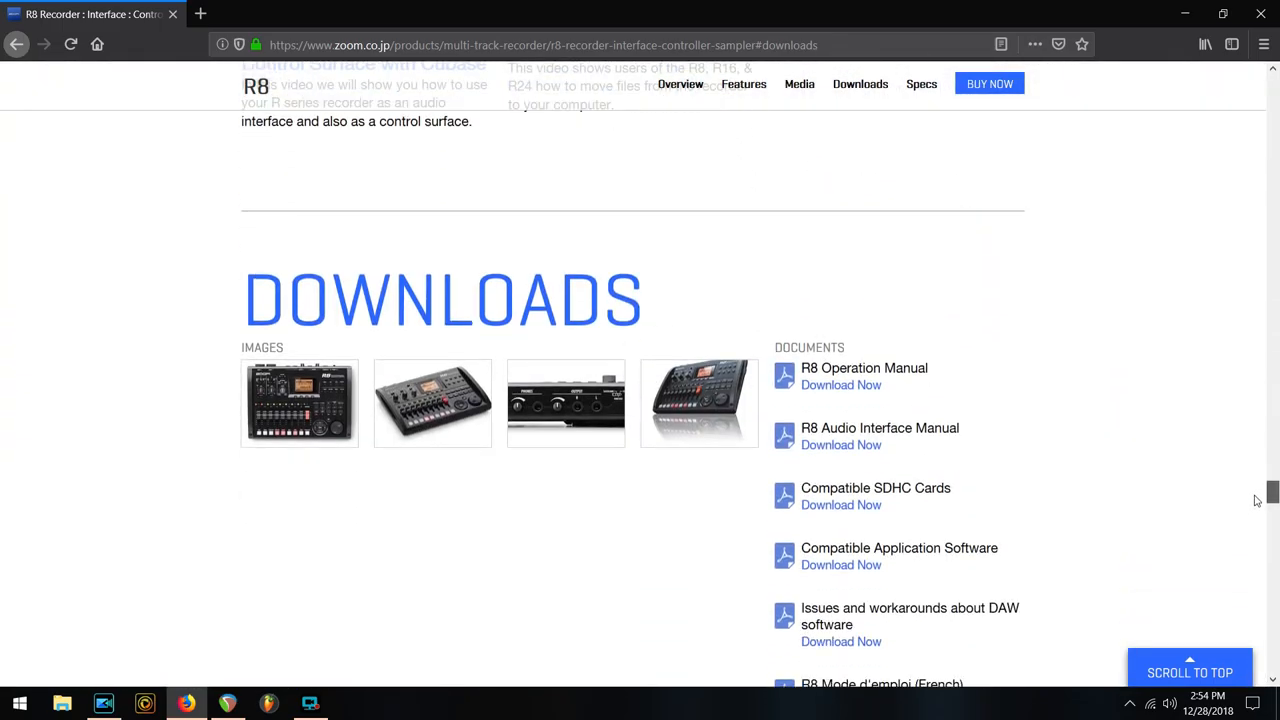
scroll("down", 3)
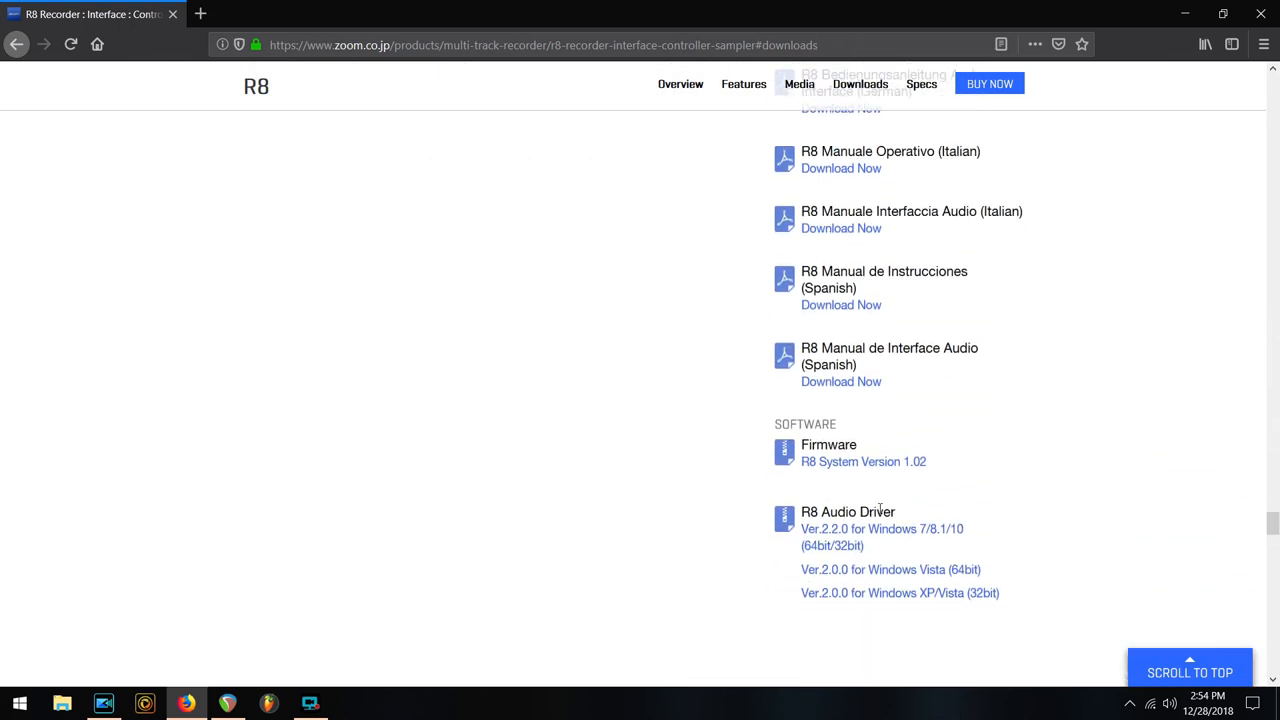
mouse_move(898, 544)
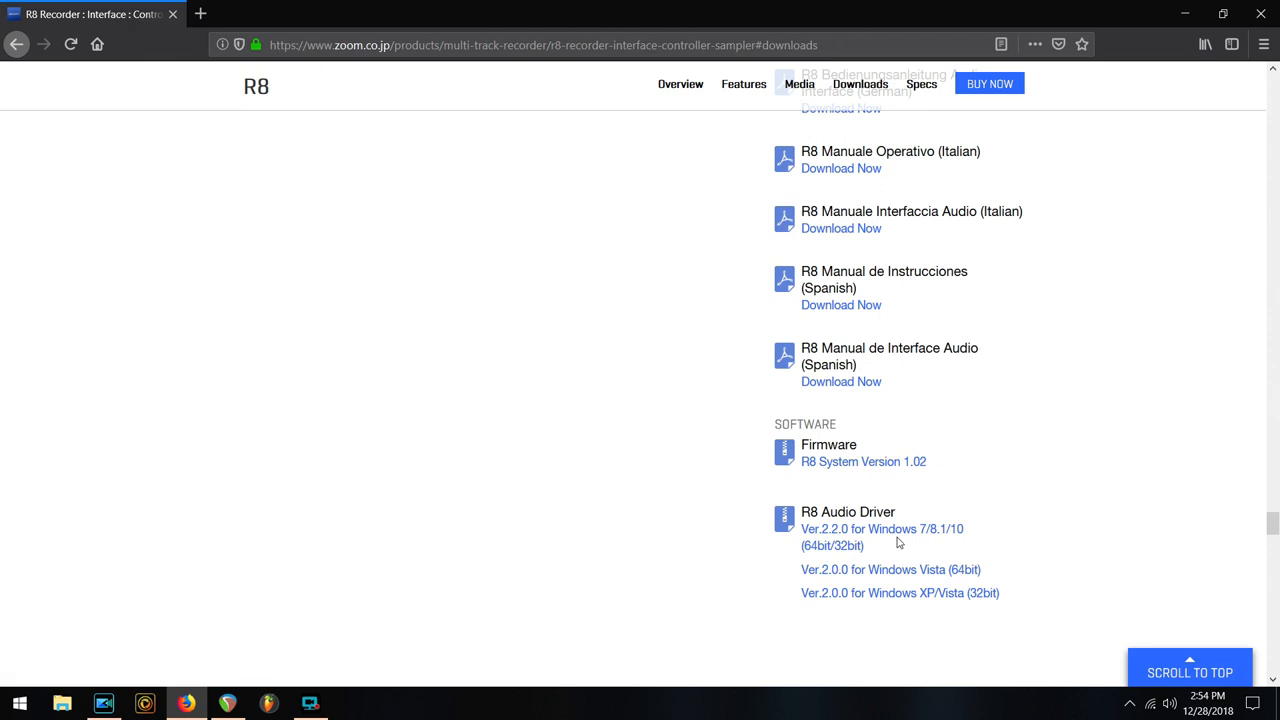
mouse_move(922, 572)
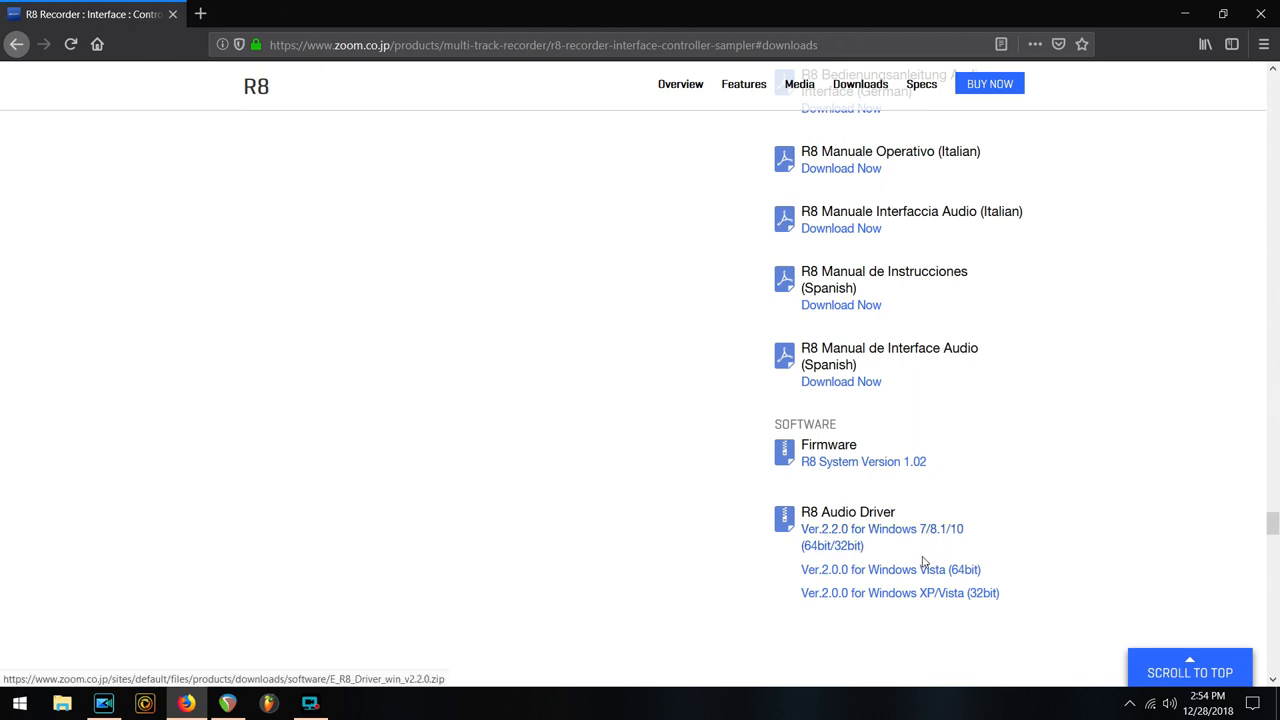
mouse_move(900, 604)
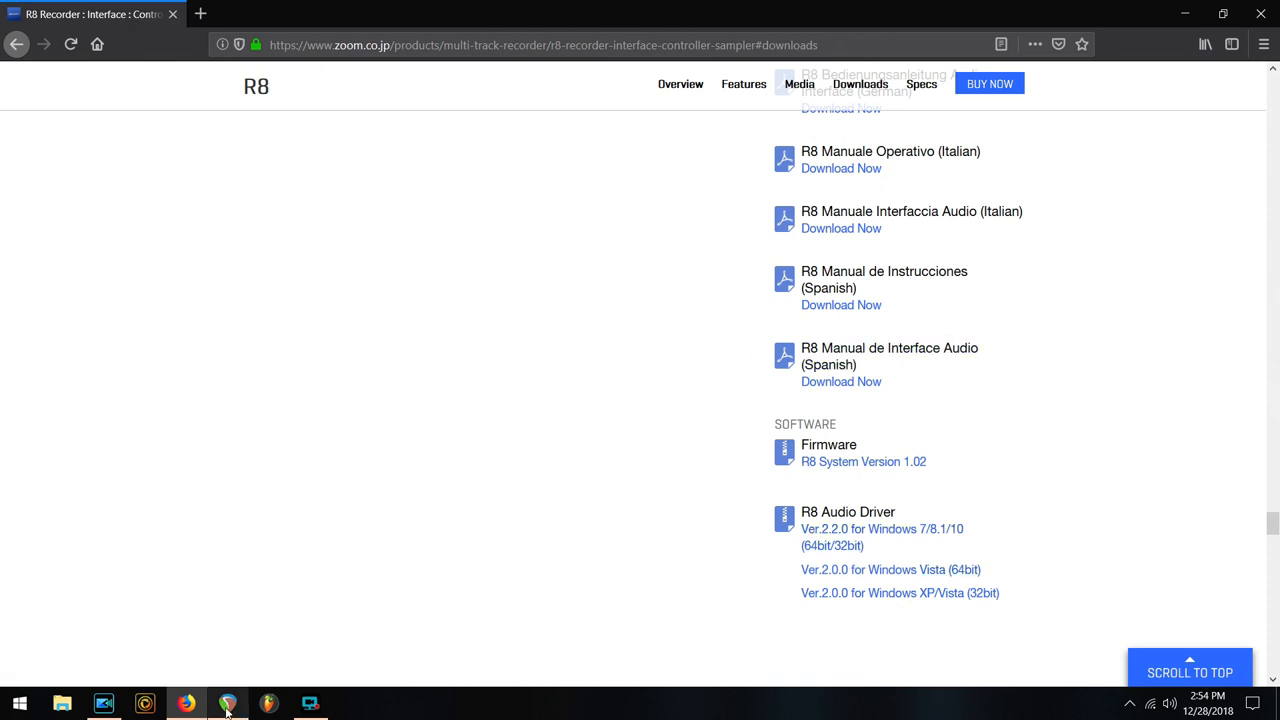
left_click(228, 700)
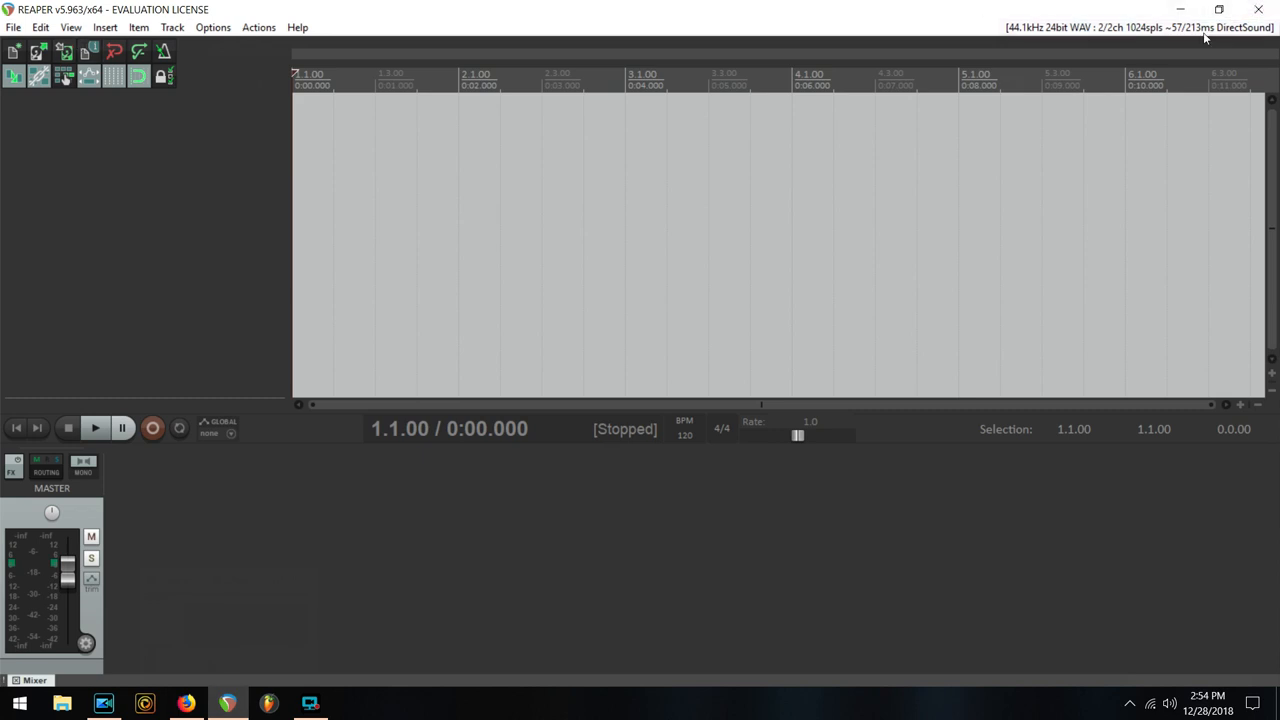
mouse_move(1044, 22)
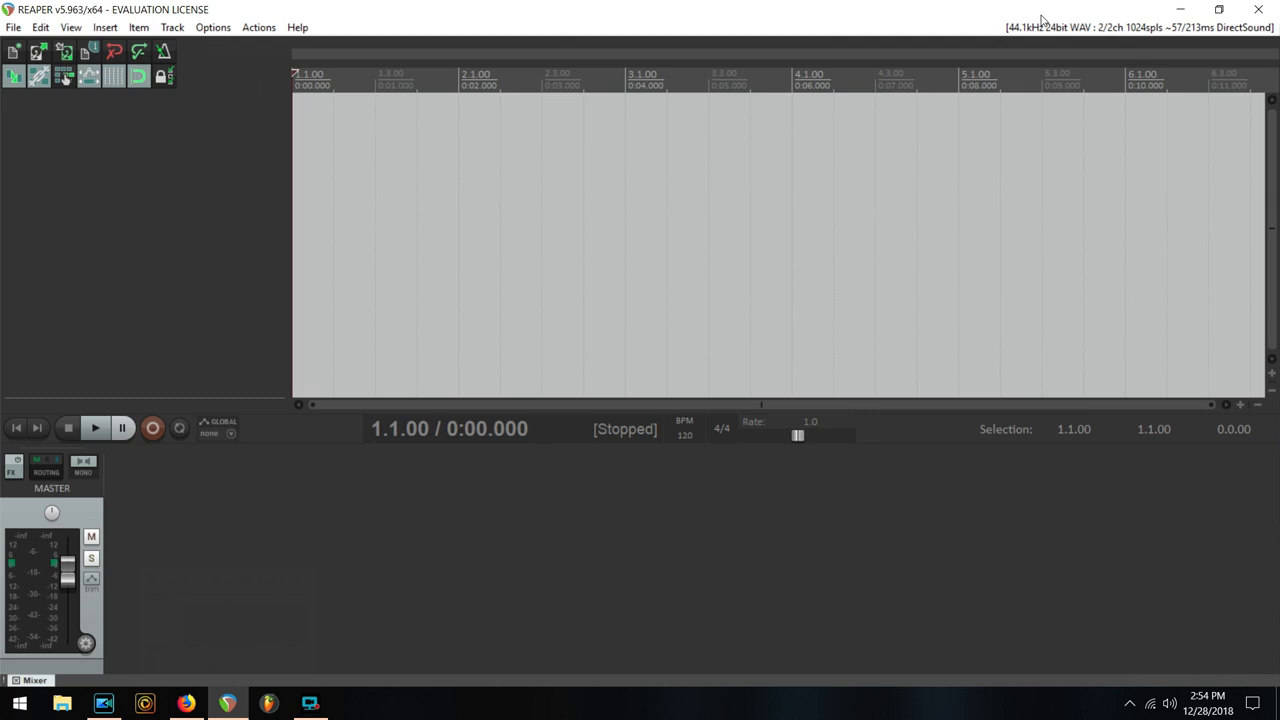
mouse_move(1040, 40)
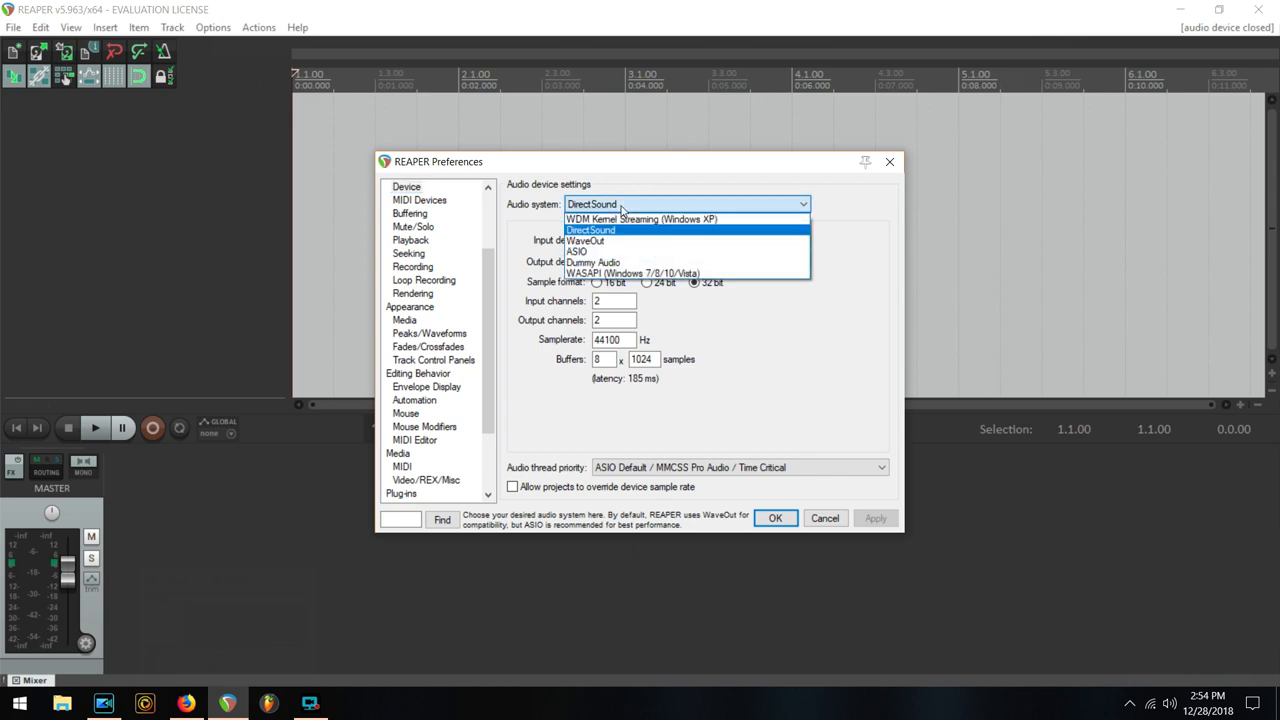
mouse_move(580, 250)
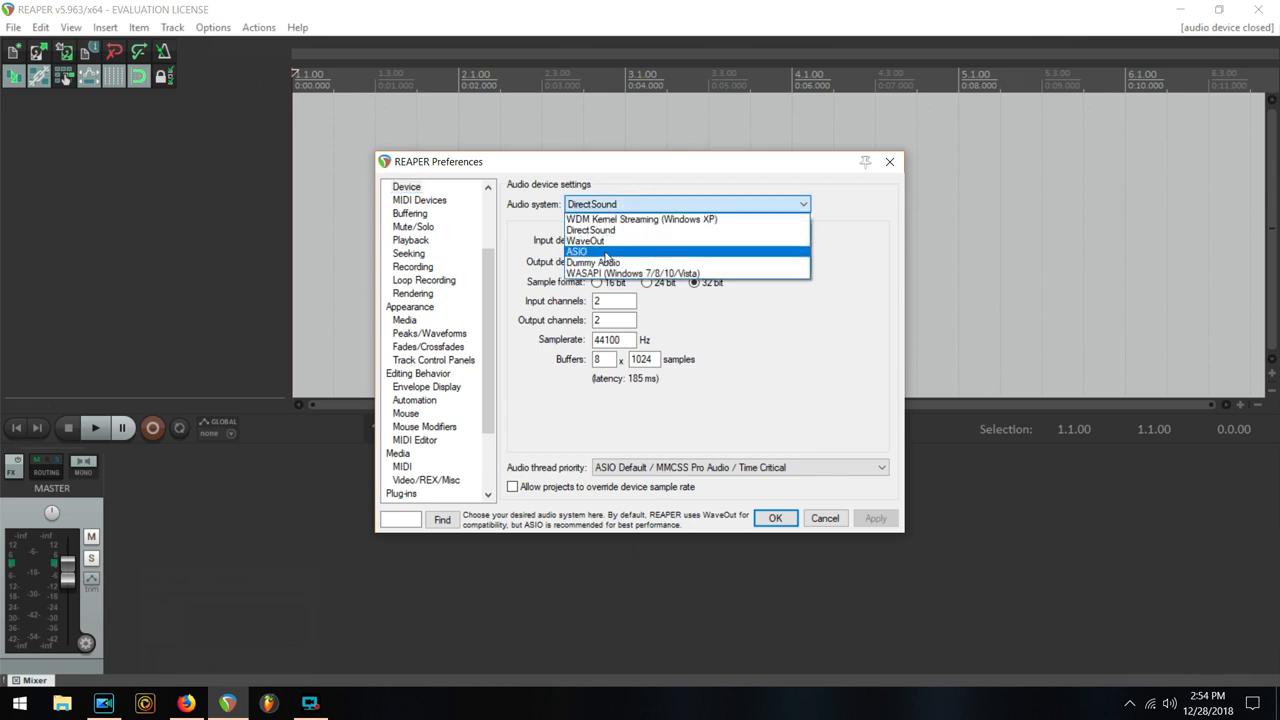
Choose ASIO as the audio system with ZOOM R8 Driver 1 and 2 for input and output.
left_click(580, 252)
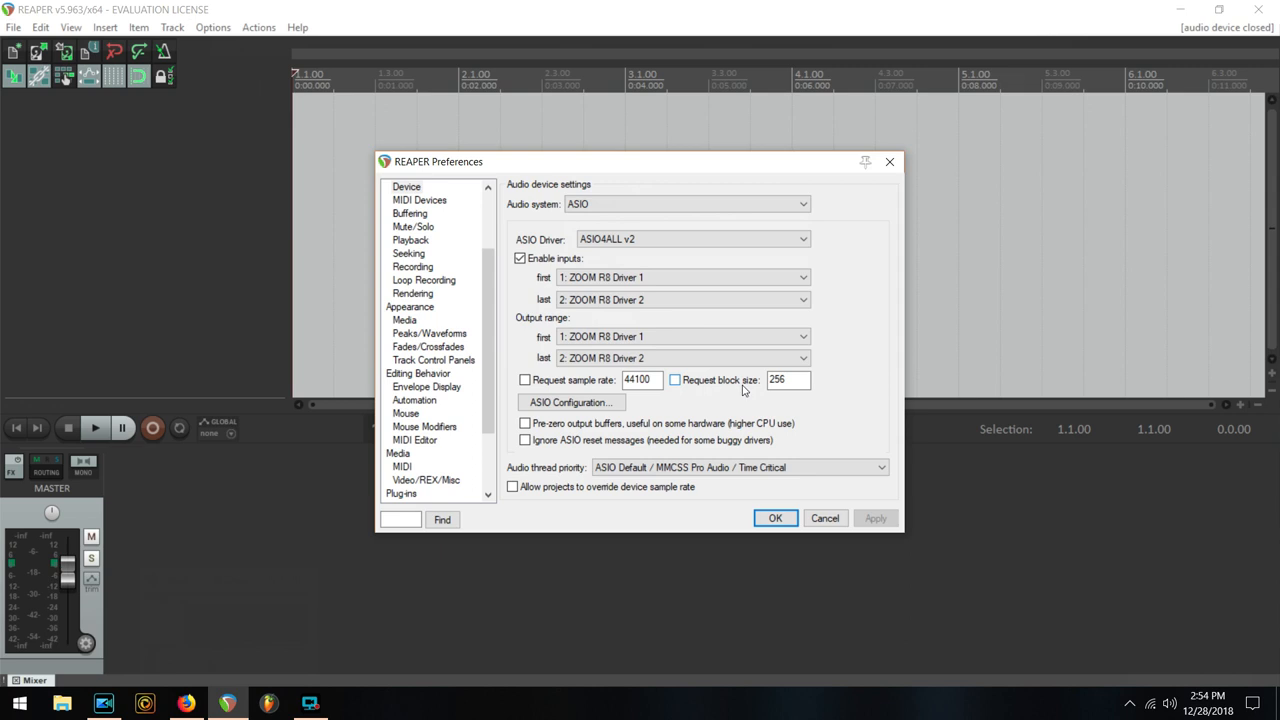
left_click(776, 518)
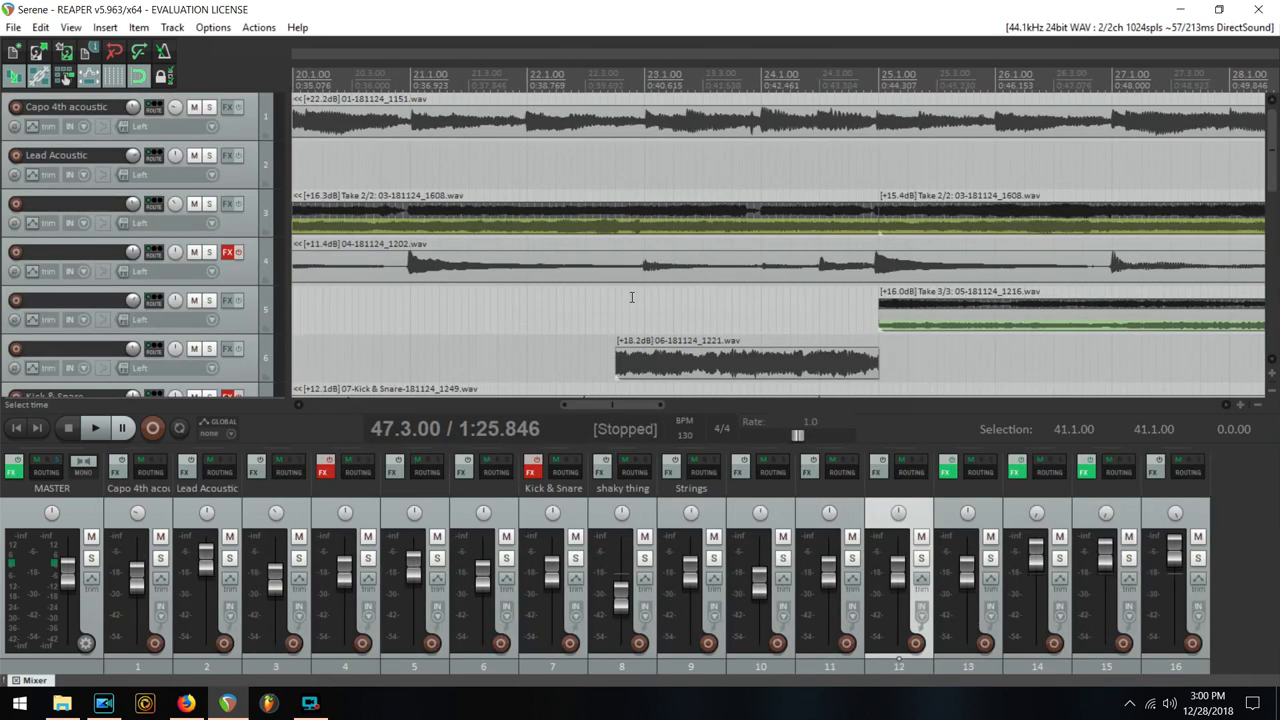